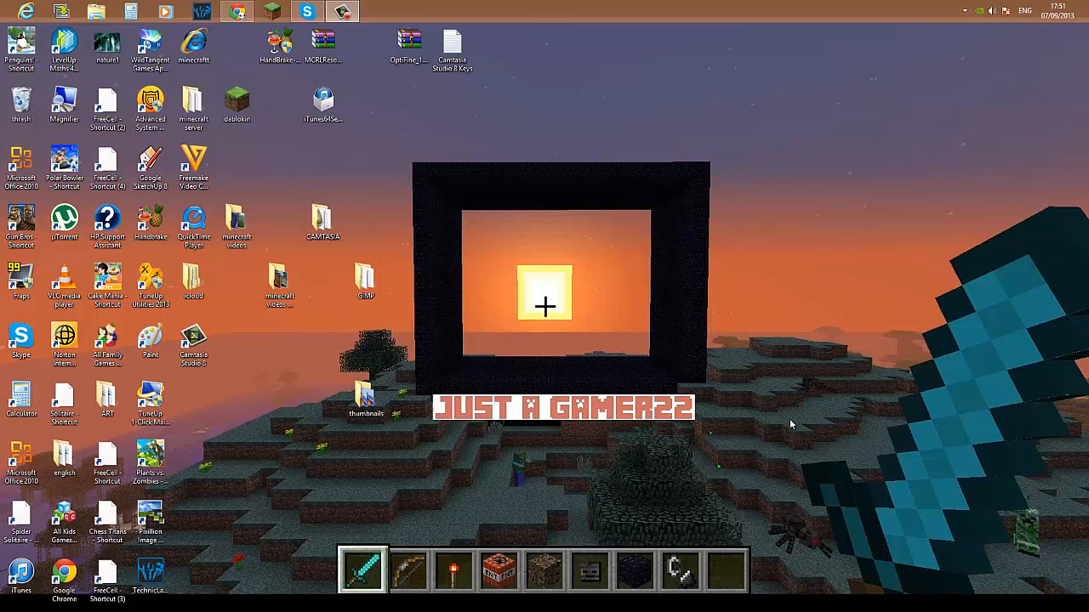
pyautogui.moveTo(626, 248)
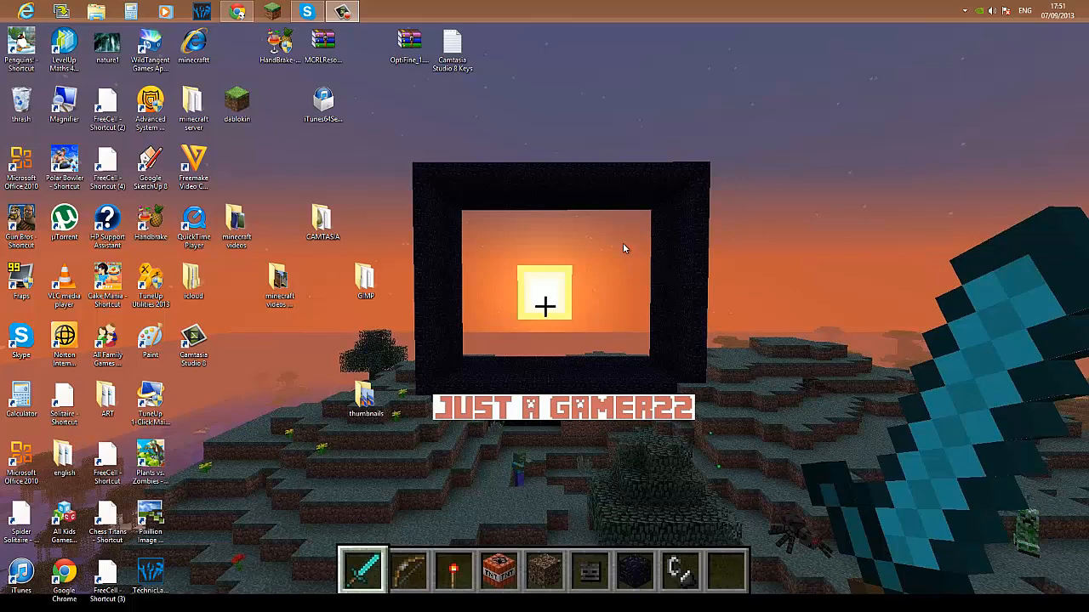
pyautogui.moveTo(514, 204)
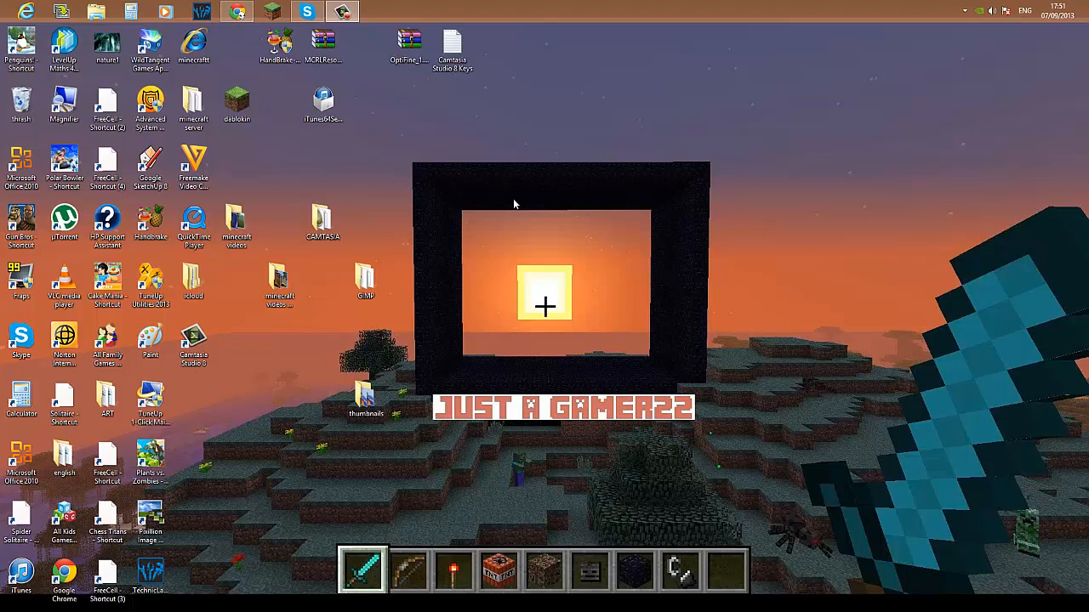
pyautogui.moveTo(961, 416)
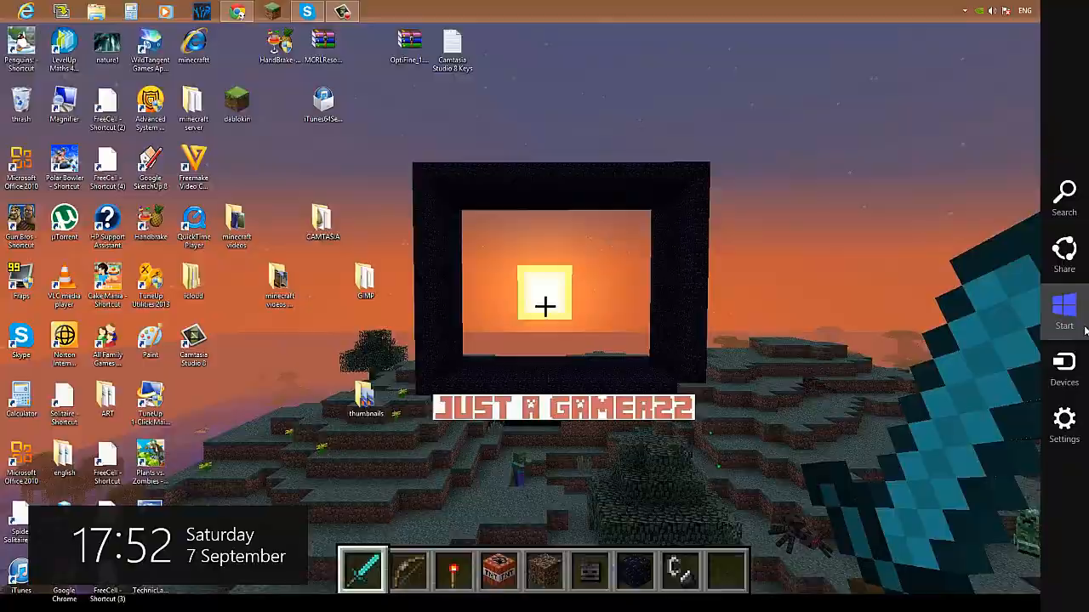
# Open the Windows 8 Start screen to reach the Fraps tile
pyautogui.click(1064, 312)
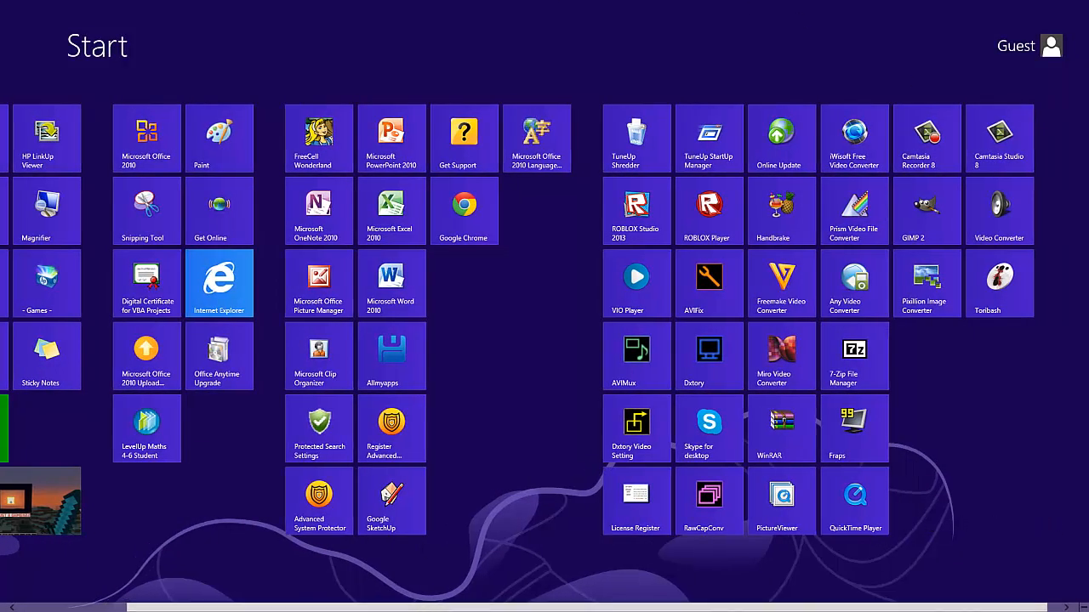
pyautogui.moveTo(842, 431)
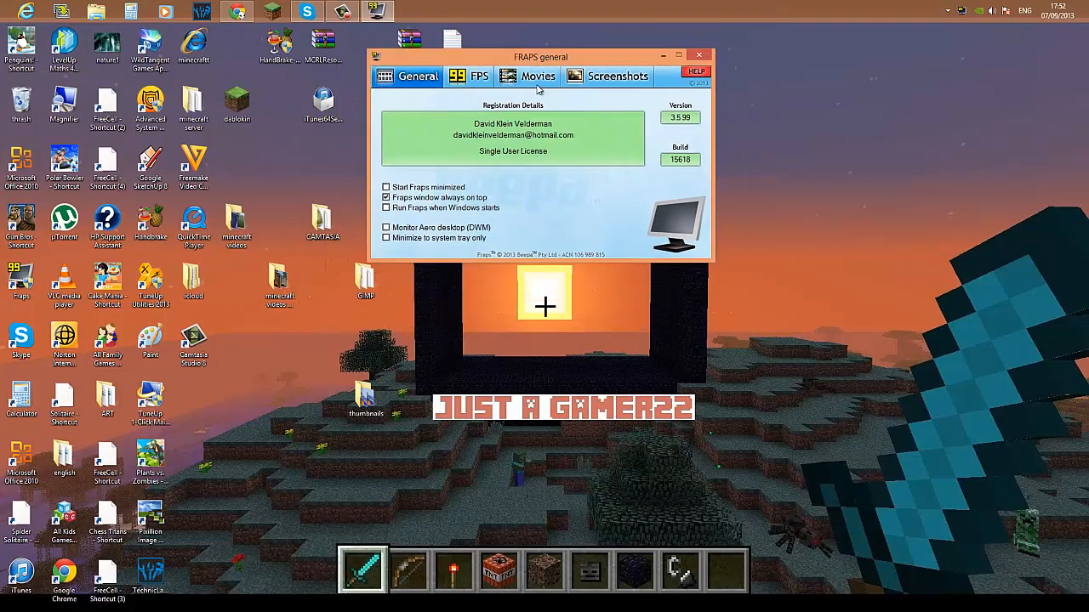
# Move the Fraps window toward the screen centre and show its FPS benchmark settings
pyautogui.moveTo(541, 56); pyautogui.dragTo(499, 136)
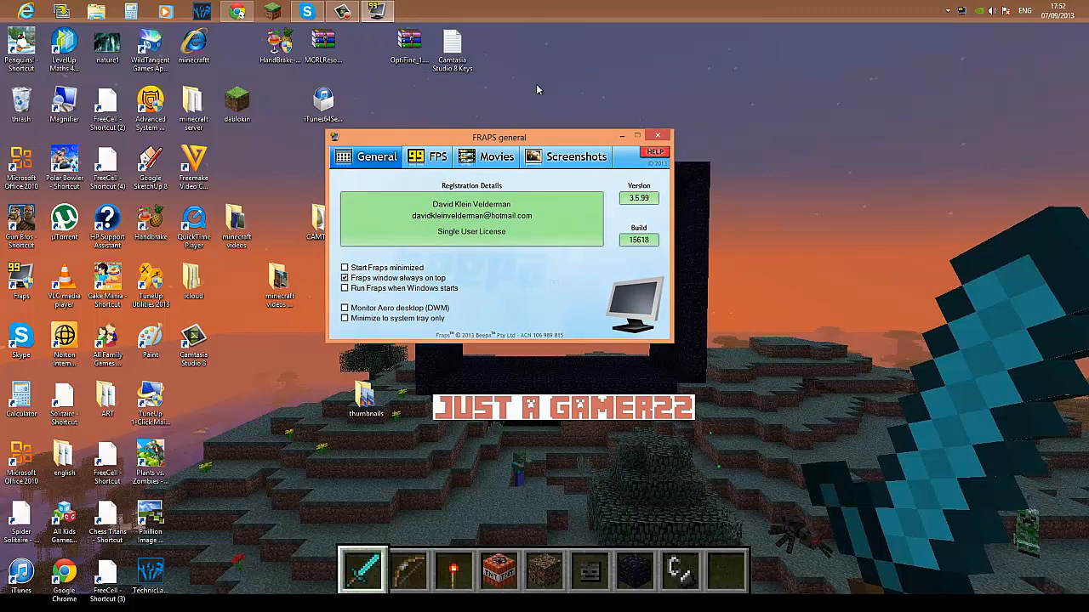
pyautogui.click(426, 156)
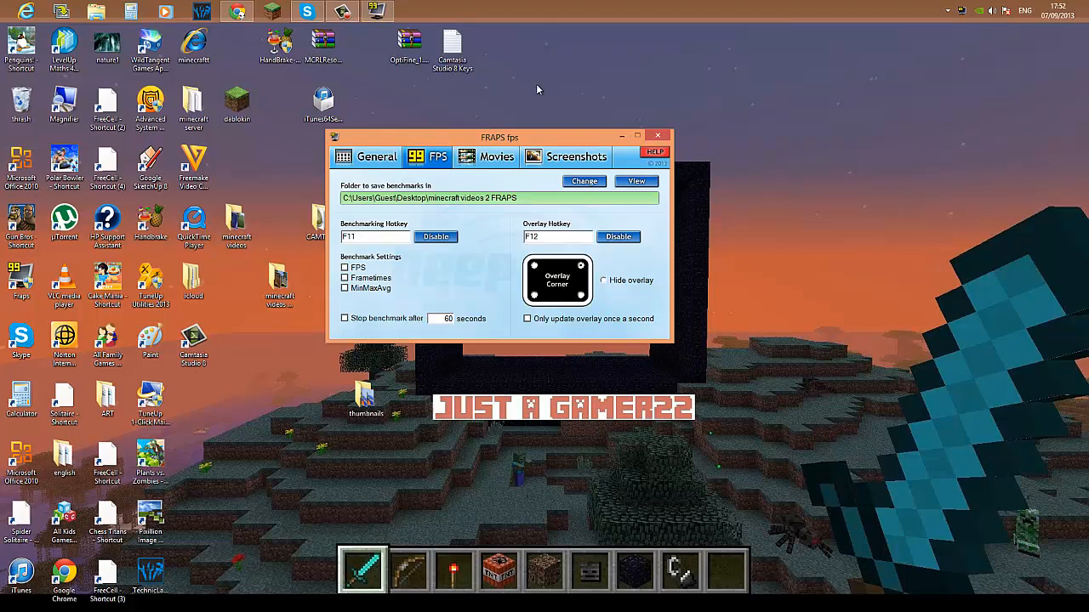
pyautogui.click(486, 156)
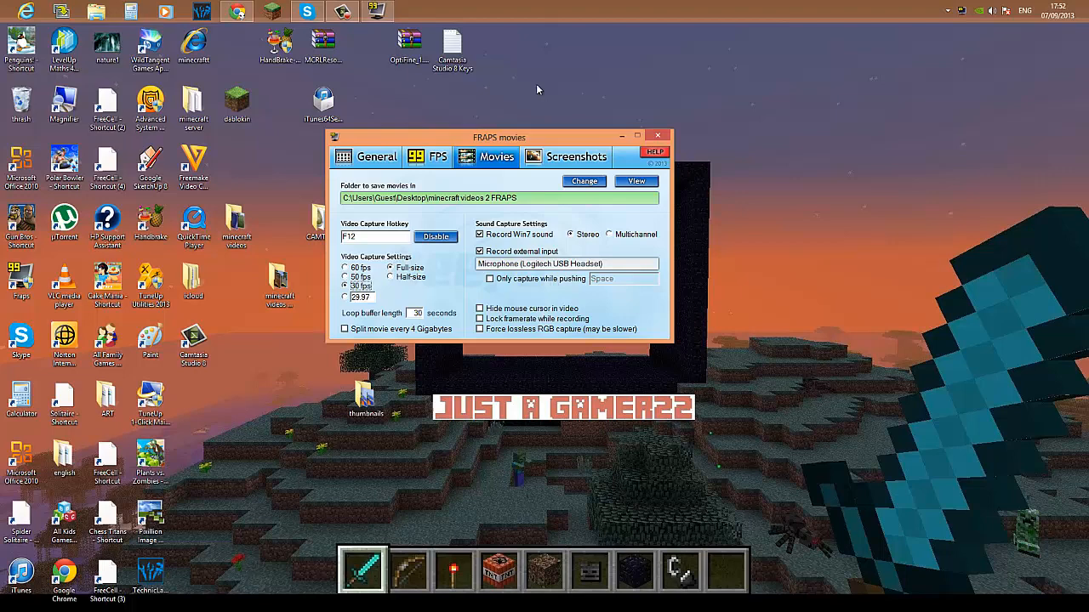
pyautogui.moveTo(537, 85)
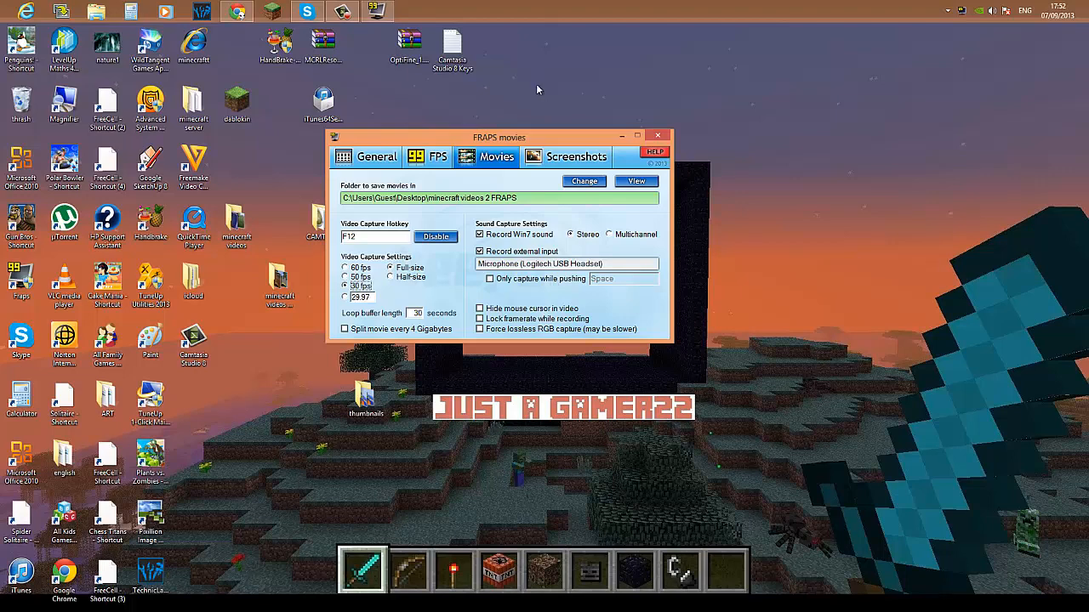
pyautogui.moveTo(537, 85)
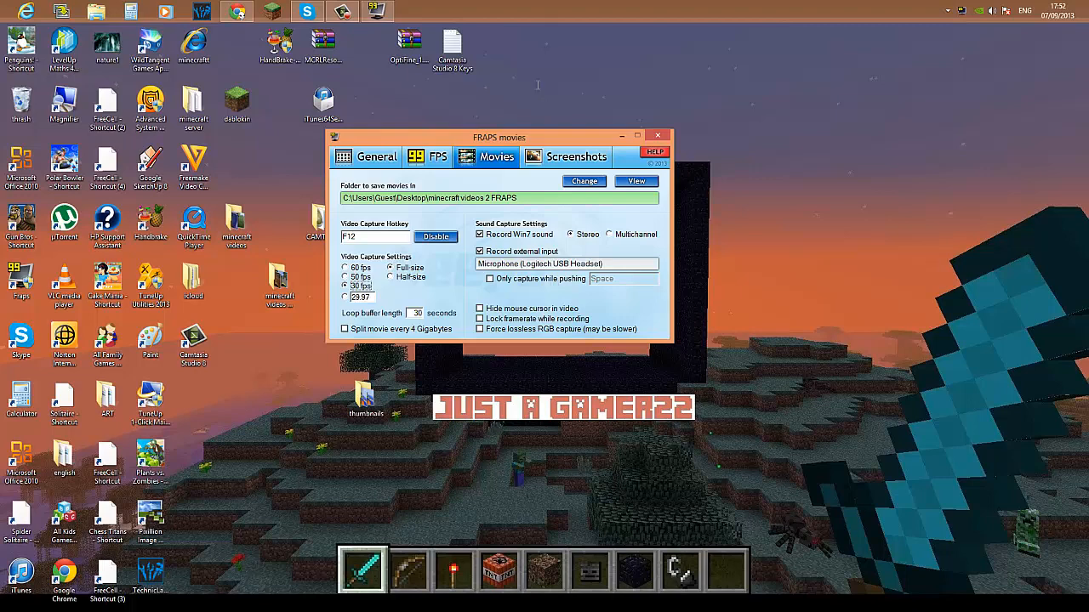
pyautogui.moveTo(537, 89)
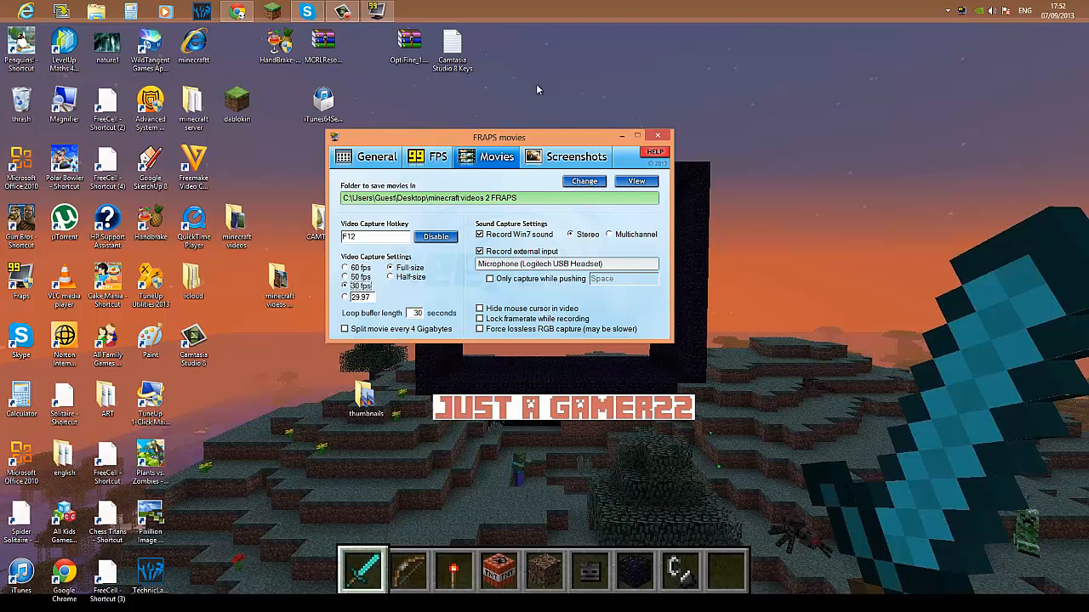
# Toggle 'Record external input' off and back on, then close Fraps
pyautogui.click(480, 251)
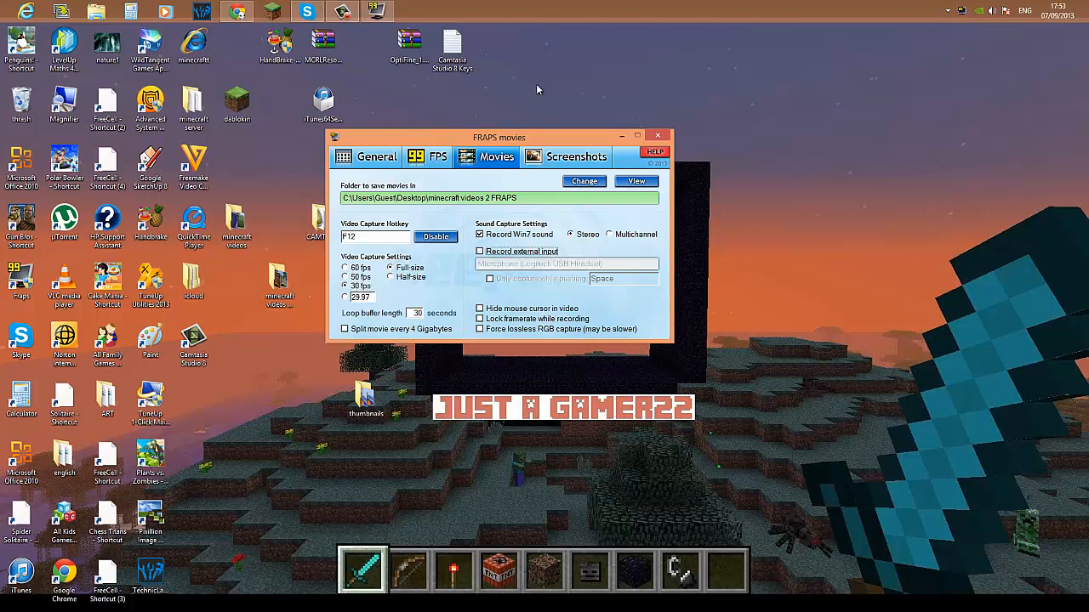
pyautogui.click(480, 251)
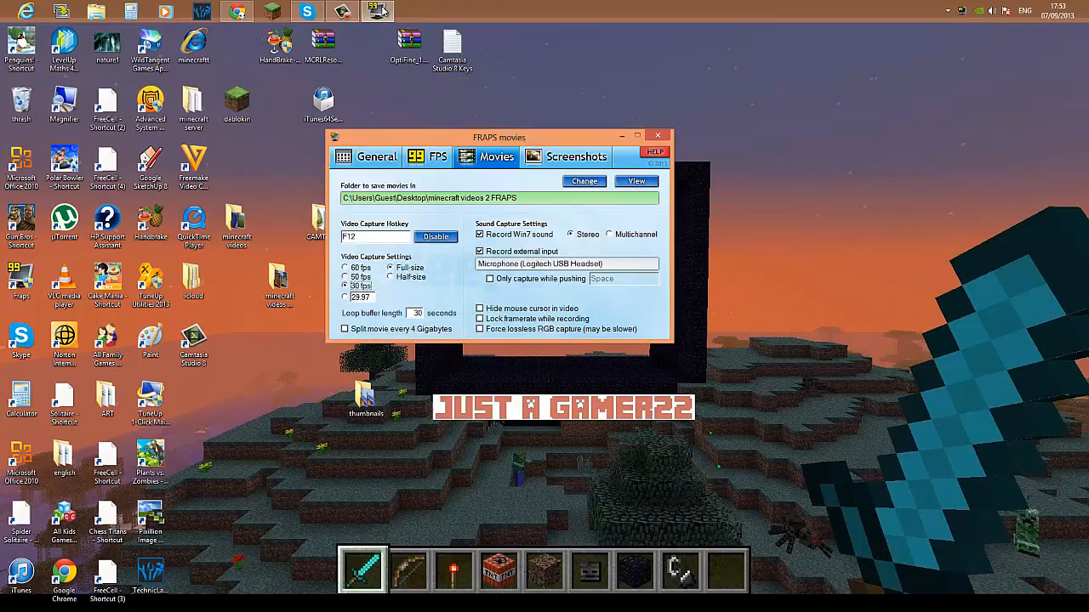
pyautogui.click(577, 155)
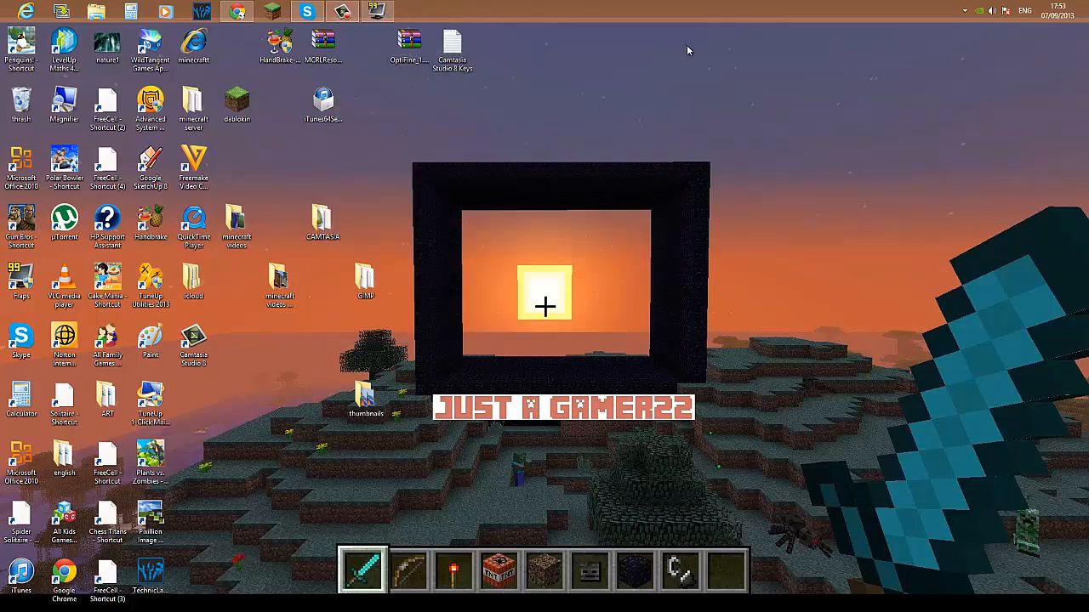
pyautogui.moveTo(695, 179)
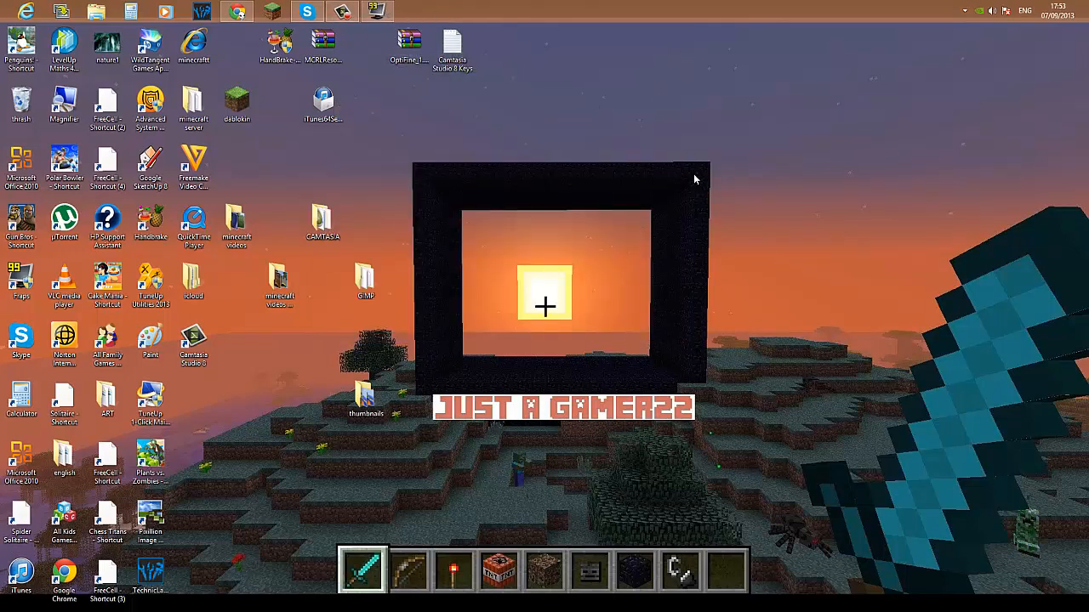